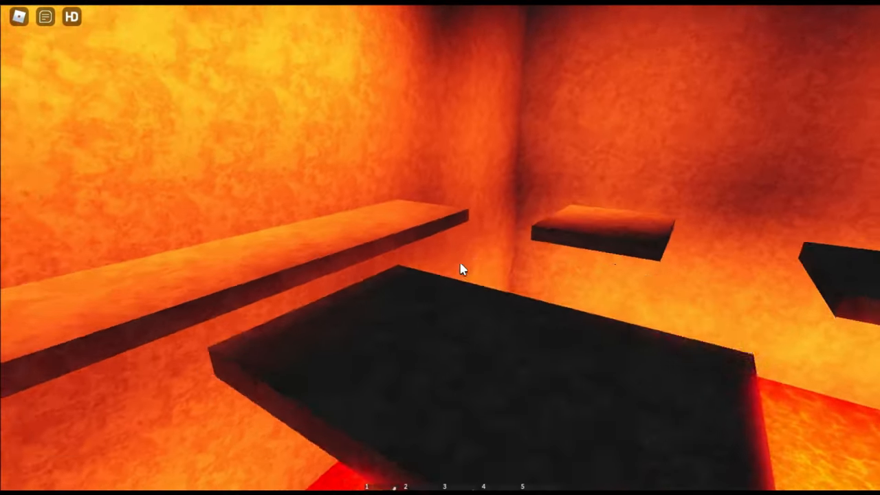
mouse_move(460, 268)
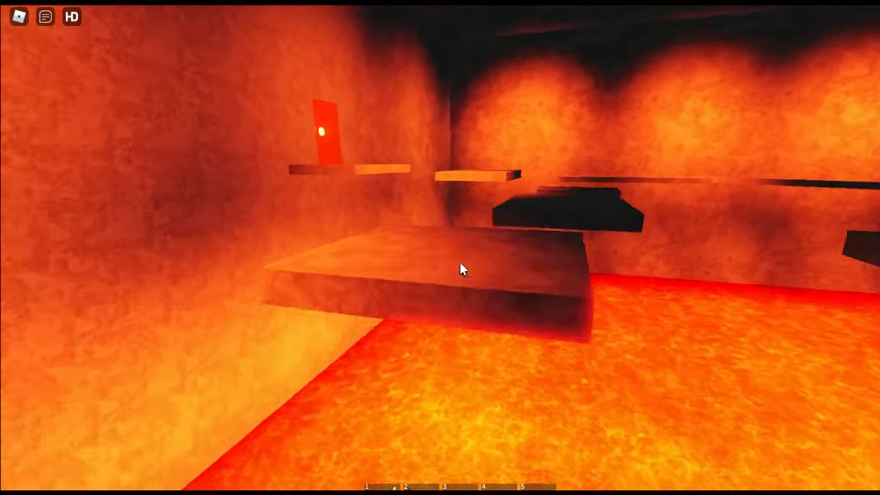